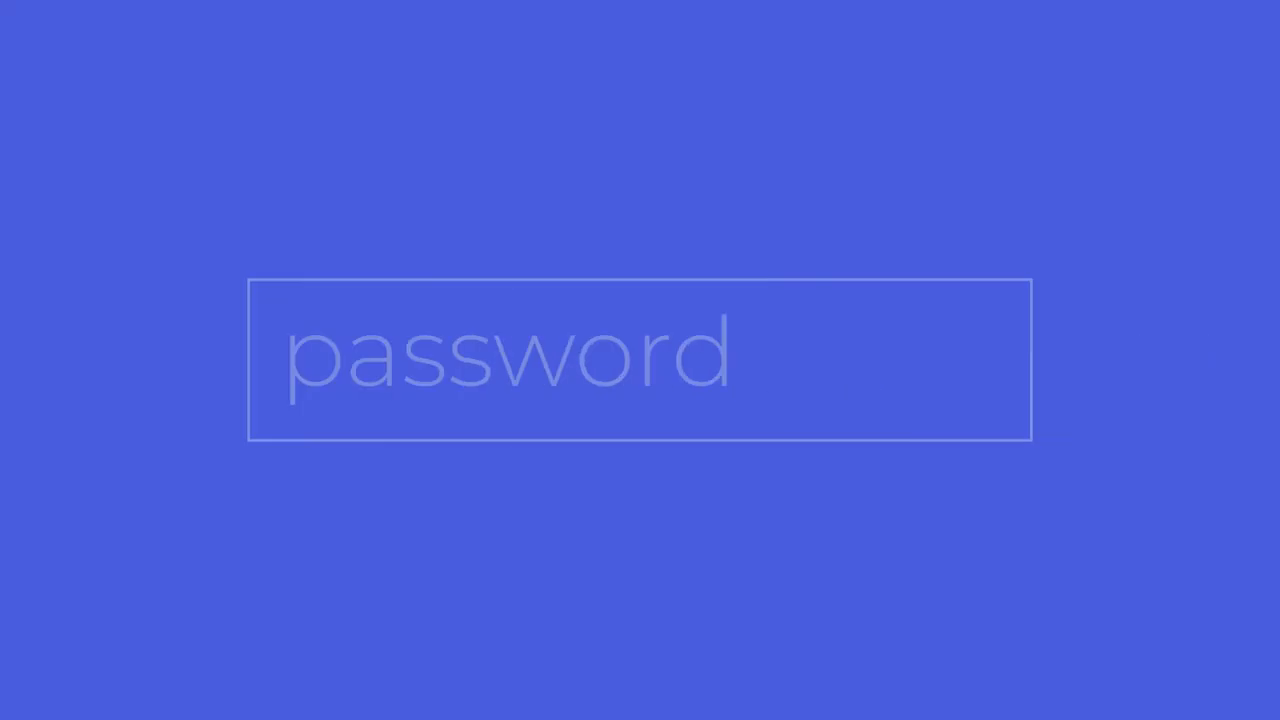
text(password)
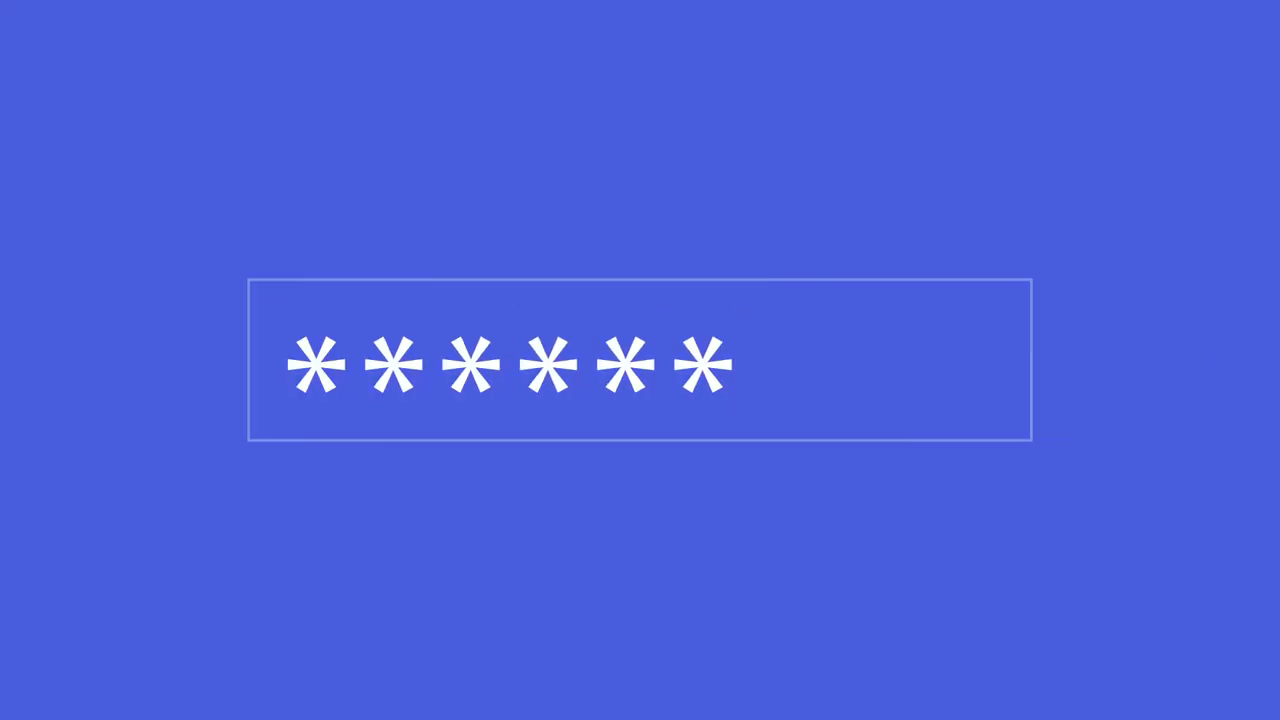